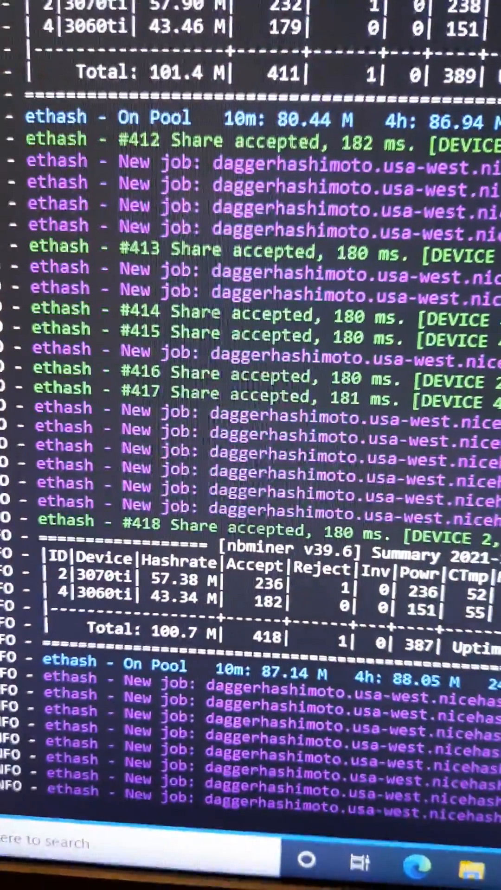
{"action": "scroll", "scroll_direction": "down", "scroll_amount": 3}
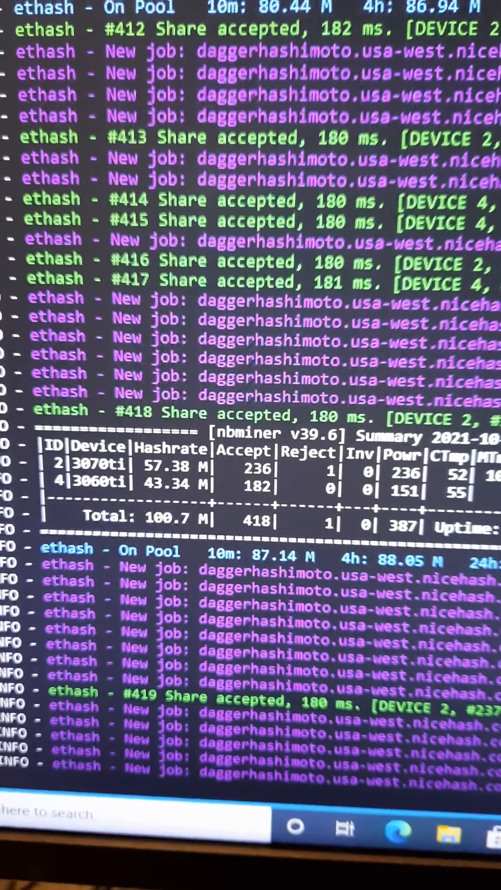
{"action": "scroll", "scroll_direction": "down", "scroll_amount": 3}
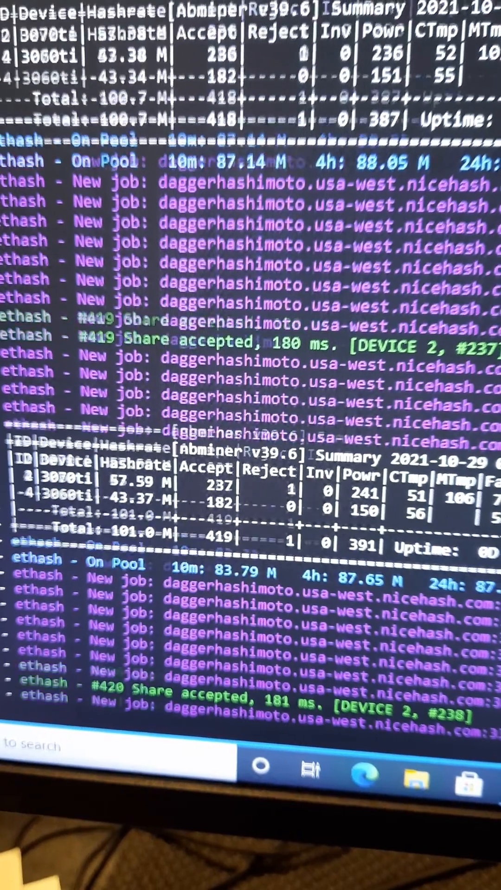
{"action": "scroll", "scroll_direction": "down", "scroll_amount": 3}
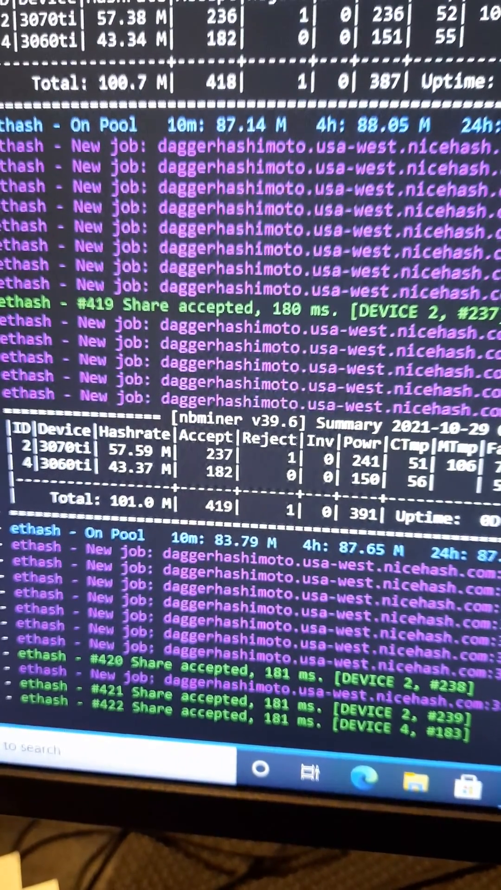
{"action": "scroll", "scroll_direction": "down", "scroll_amount": 3}
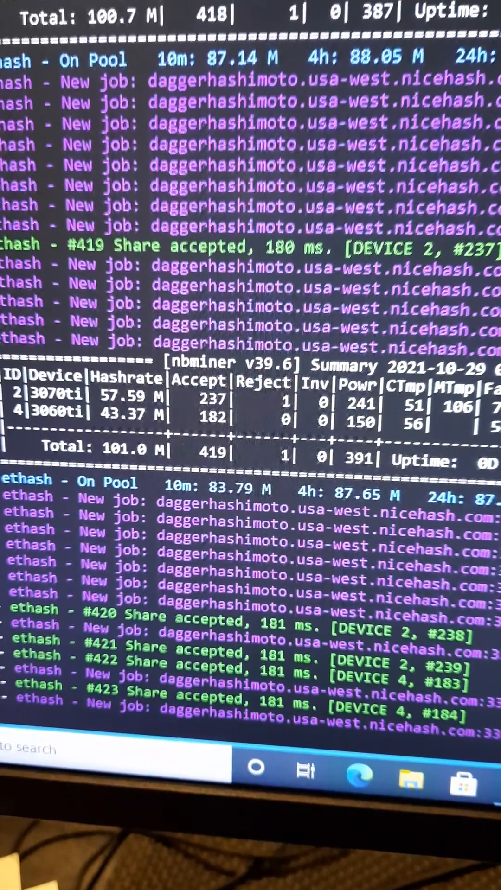
{"action": "scroll", "scroll_direction": "down", "scroll_amount": 3}
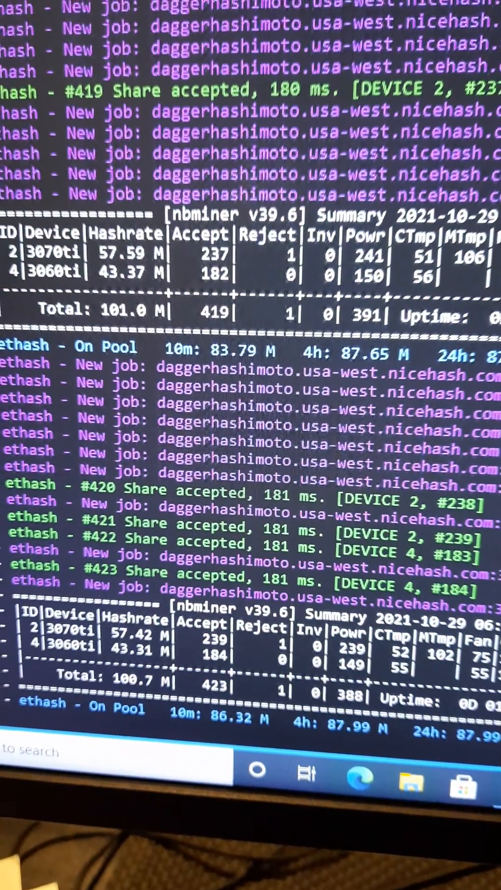